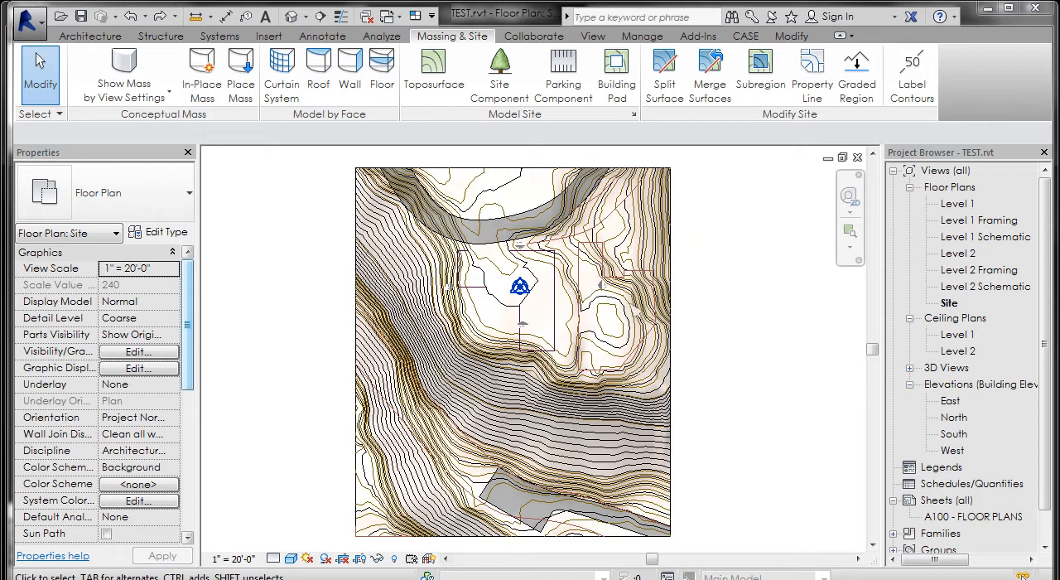
mouse_move(676, 267)
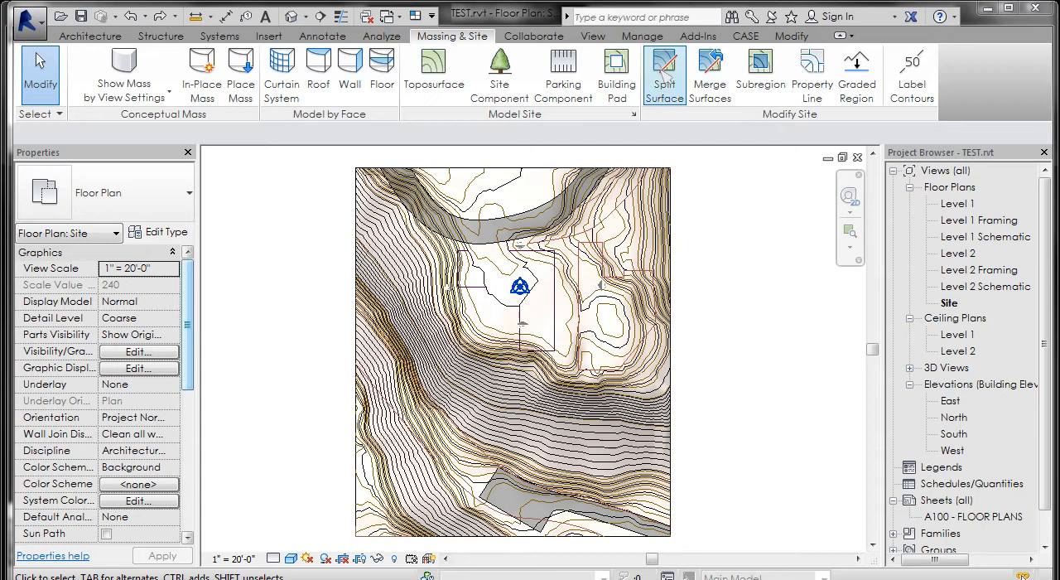
- Split the east part of the site toposurface into its own surface along picked existing lines
click(664, 69)
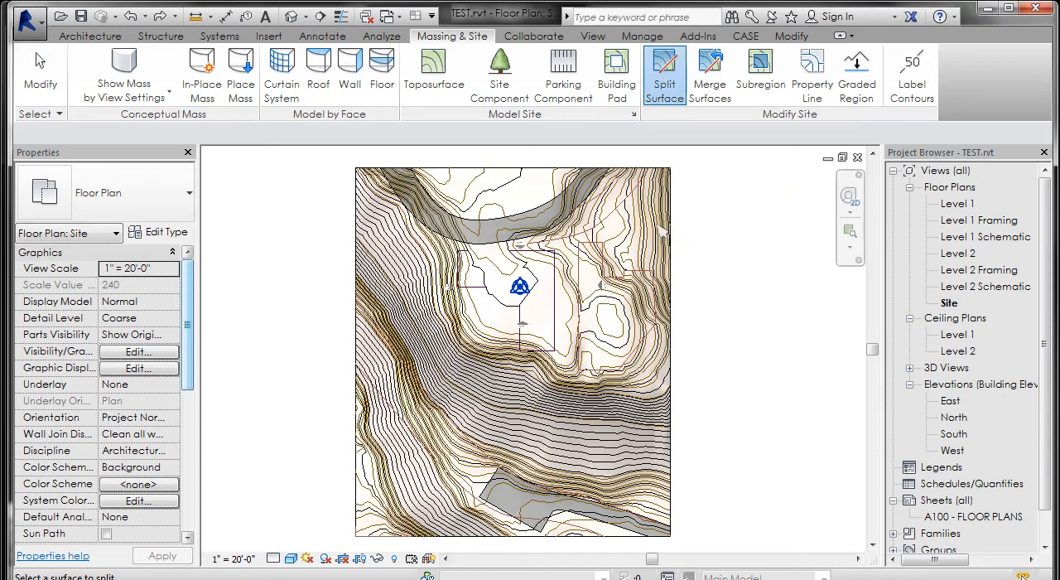
click(665, 74)
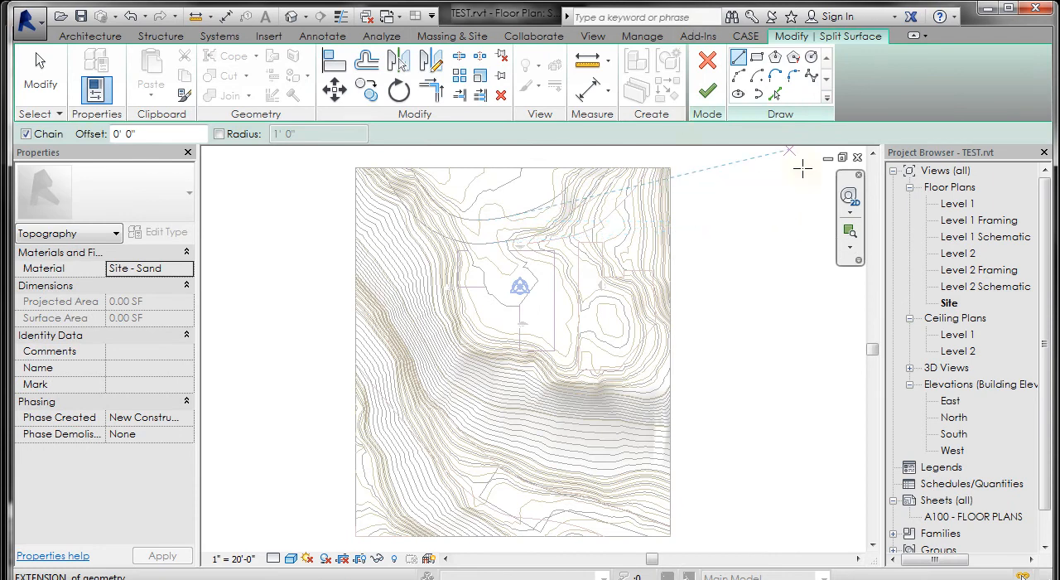
mouse_move(776, 93)
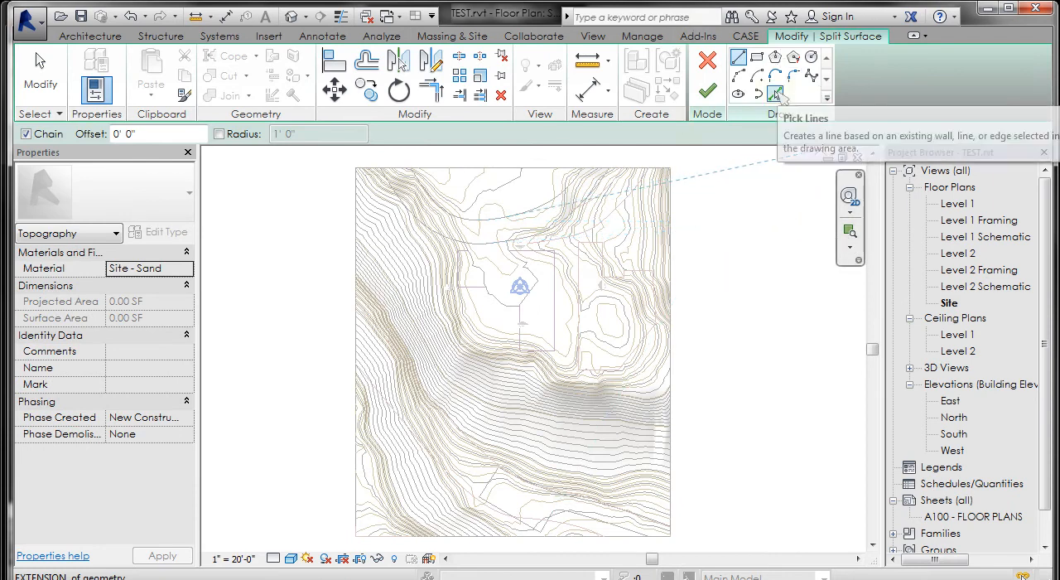
click(776, 93)
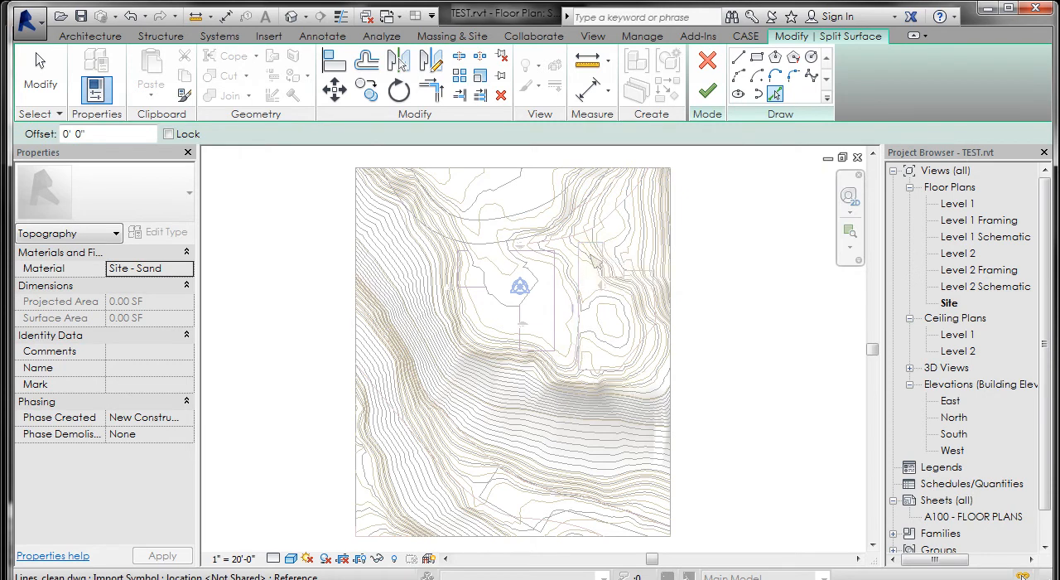
mouse_move(594, 252)
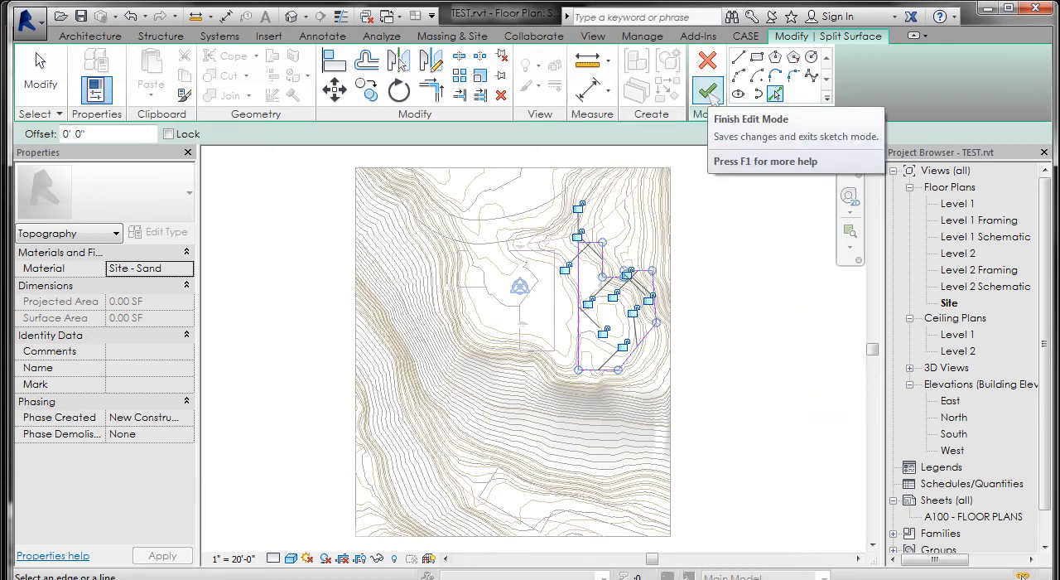
click(709, 91)
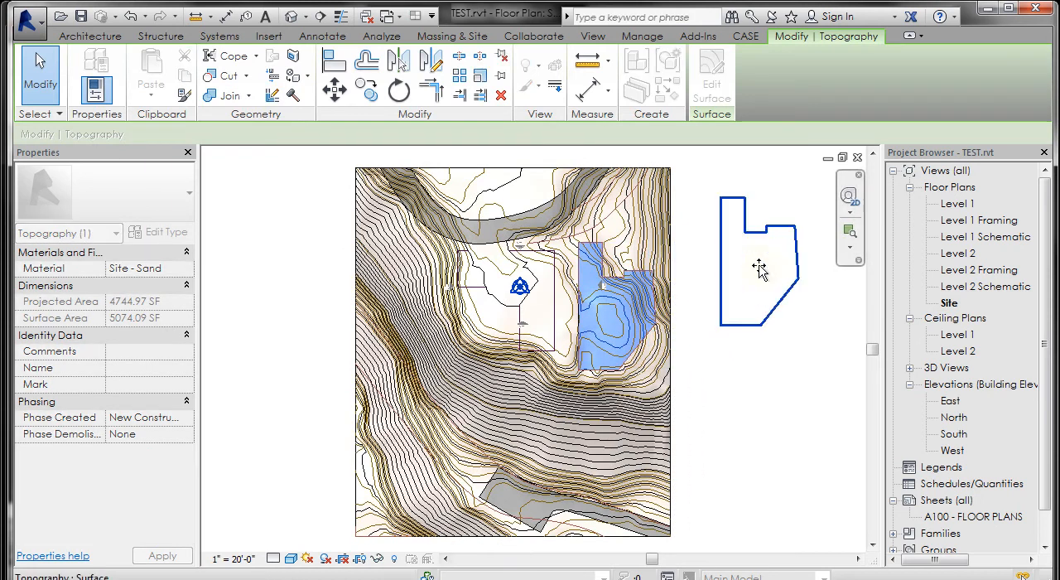
- Switch to the 3D view and orbit the terrain to review the split surface
click(452, 36)
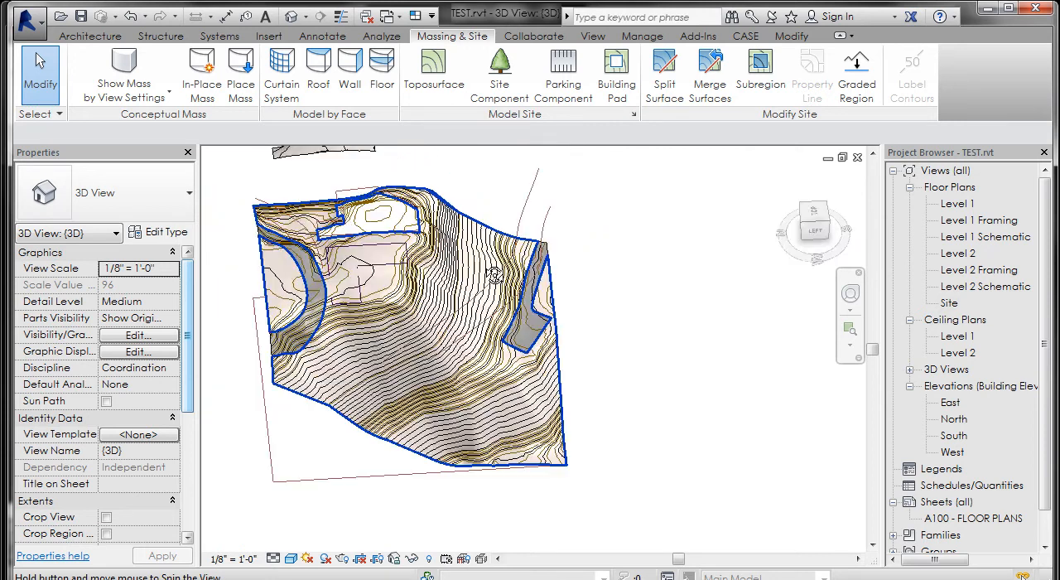
drag(489, 273, 567, 223)
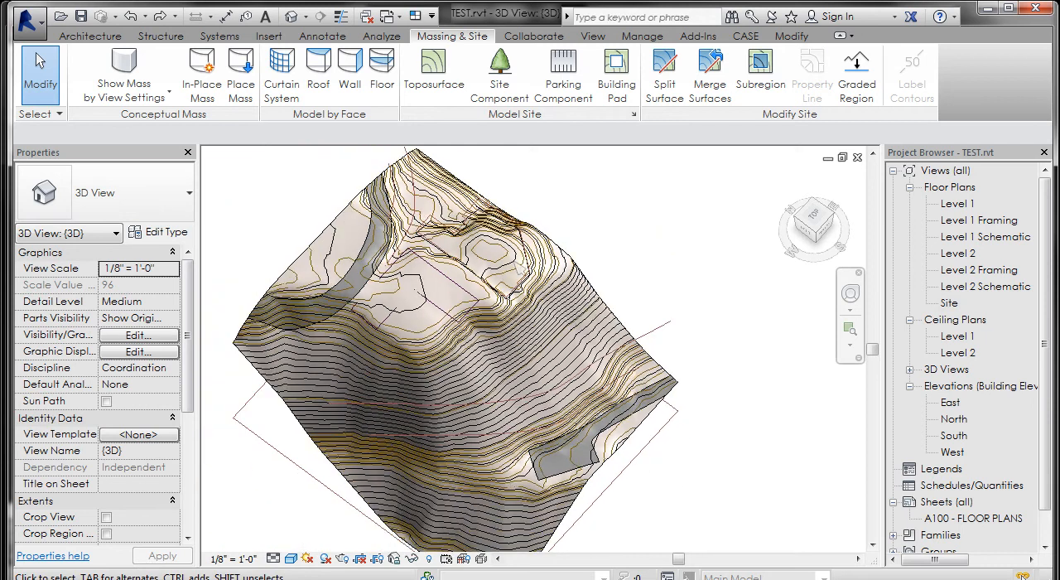
mouse_move(620, 202)
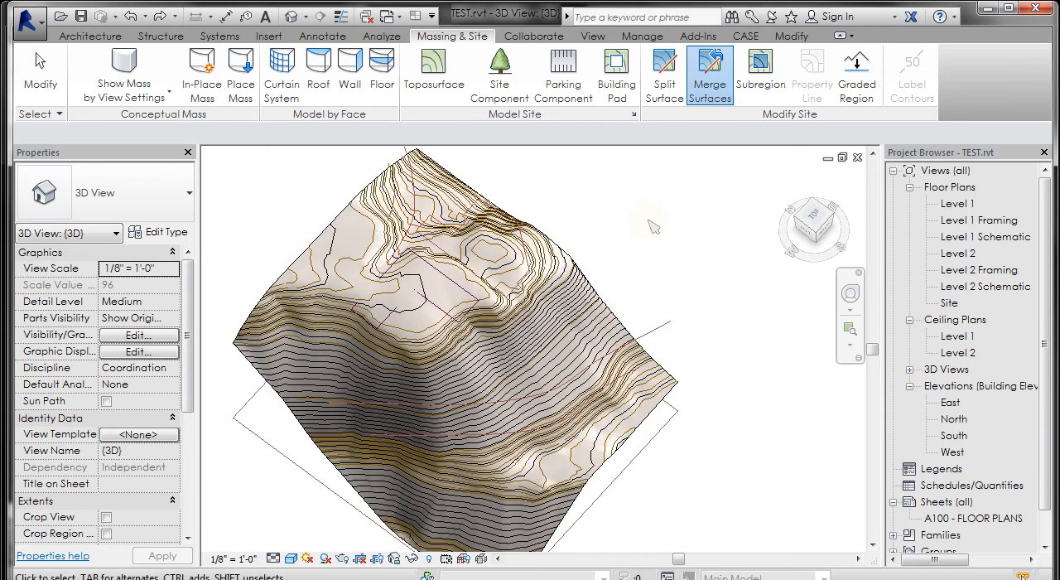
click(381, 434)
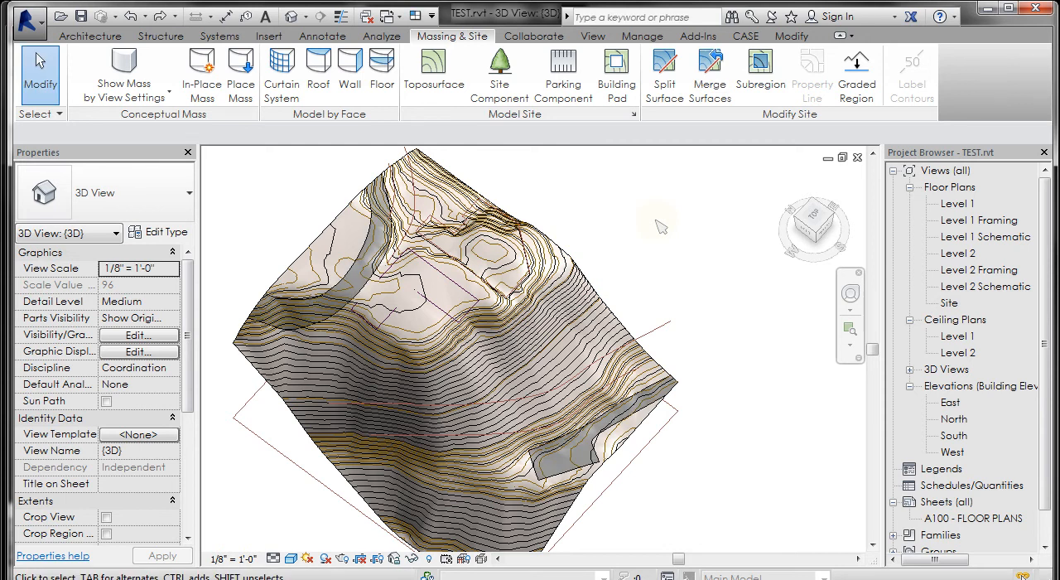
click(663, 68)
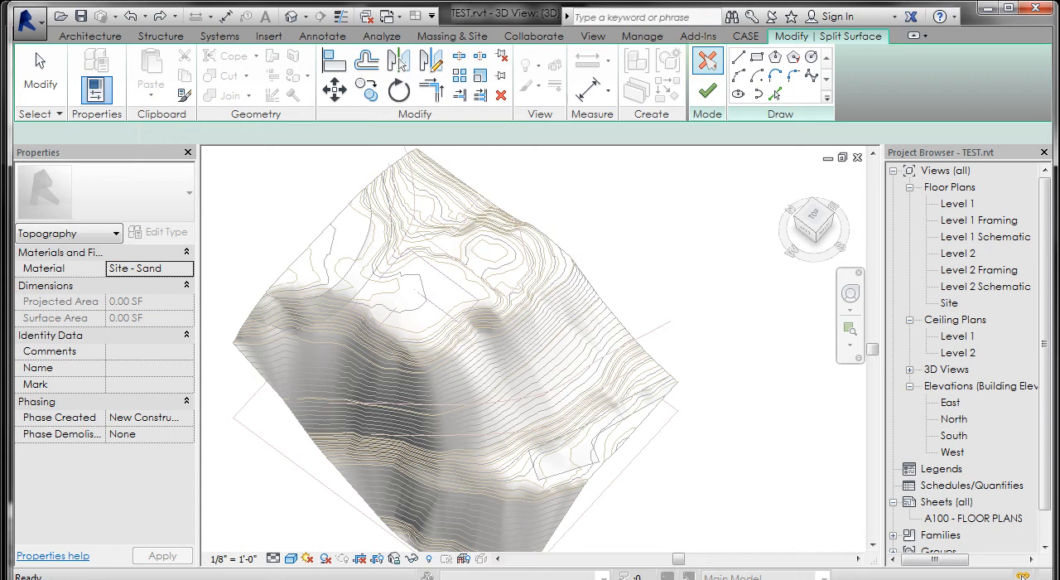
click(708, 60)
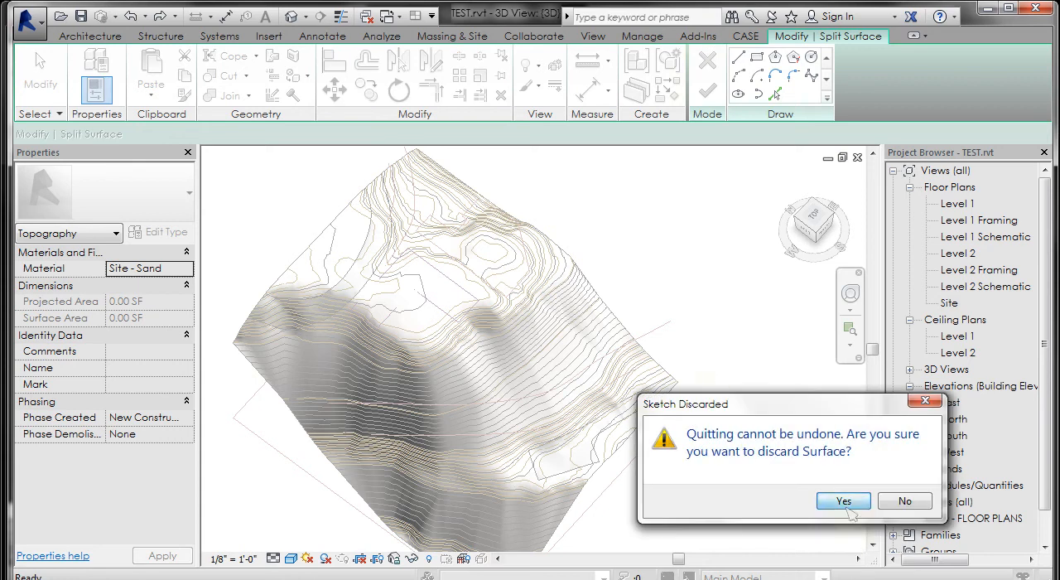
click(841, 501)
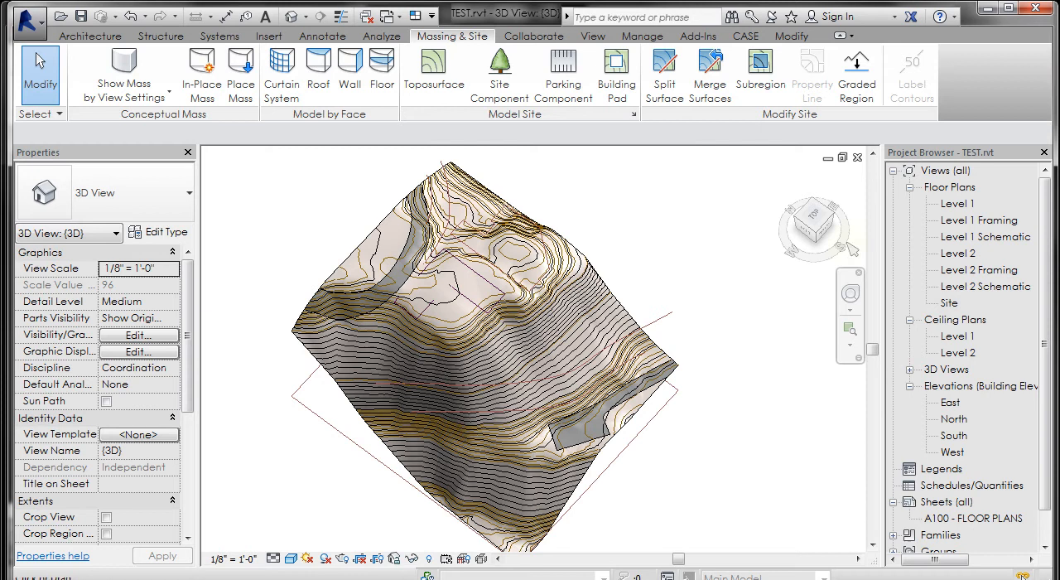
- Sketch an L-shaped building pad boundary on the Site plan and finish it
double_click(948, 303)
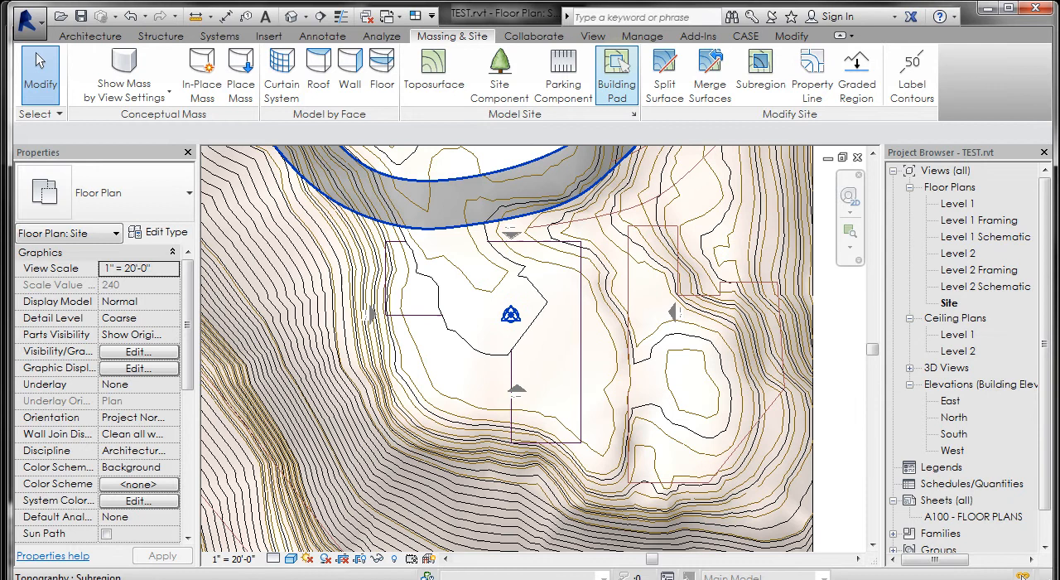
click(616, 70)
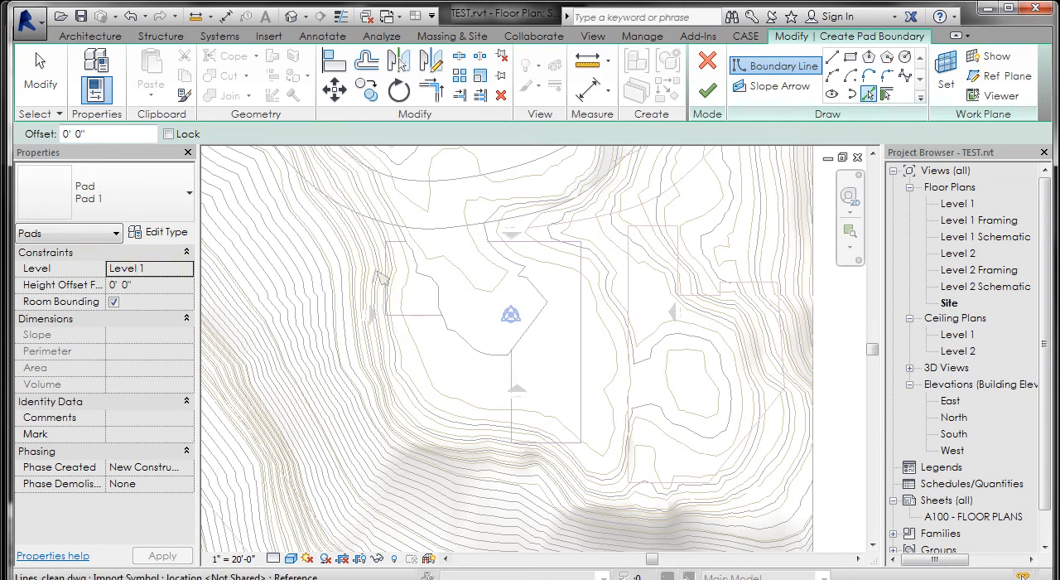
mouse_move(547, 249)
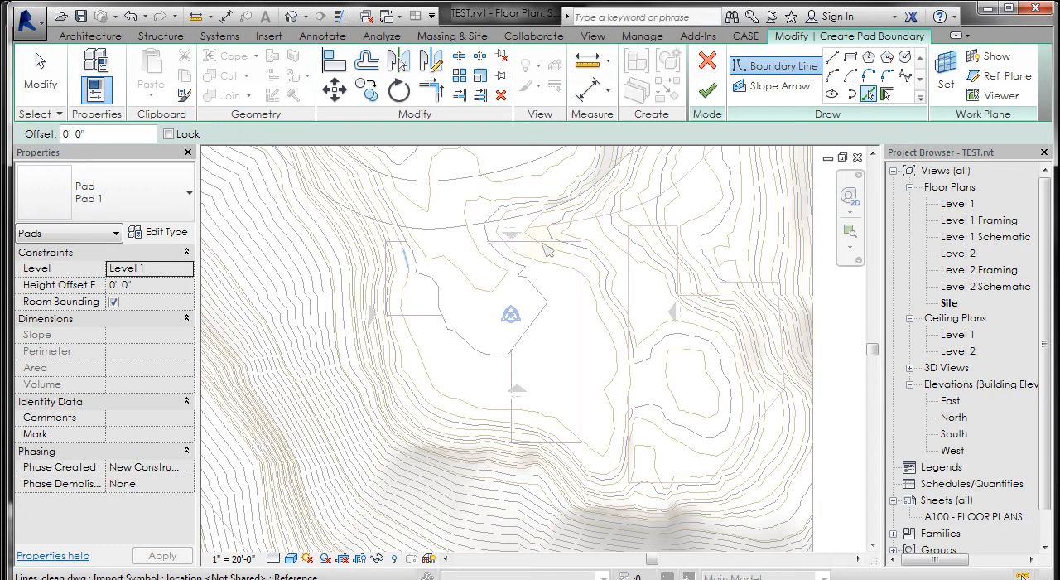
mouse_move(546, 248)
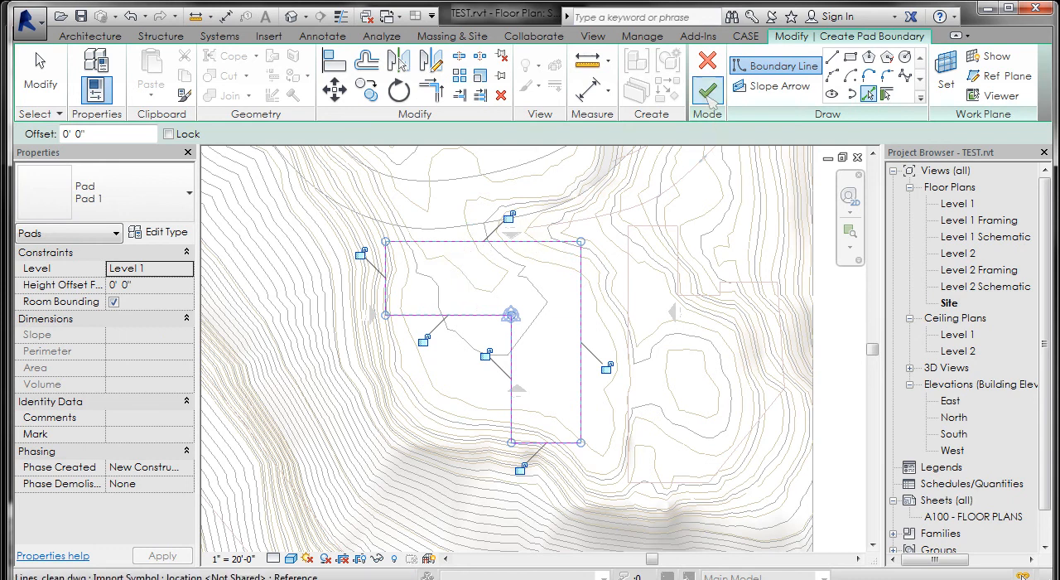
mouse_move(707, 90)
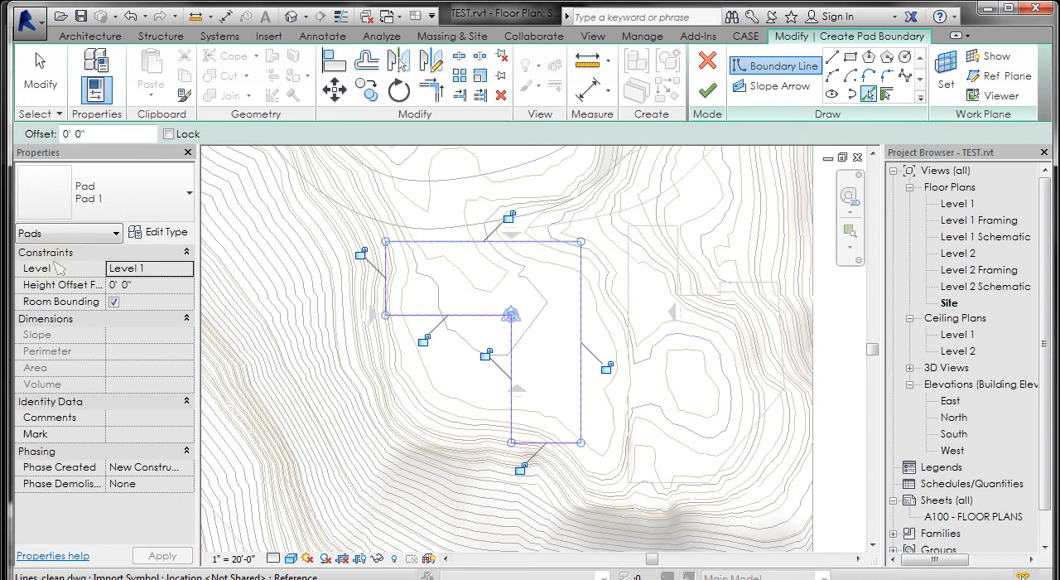
mouse_move(159, 372)
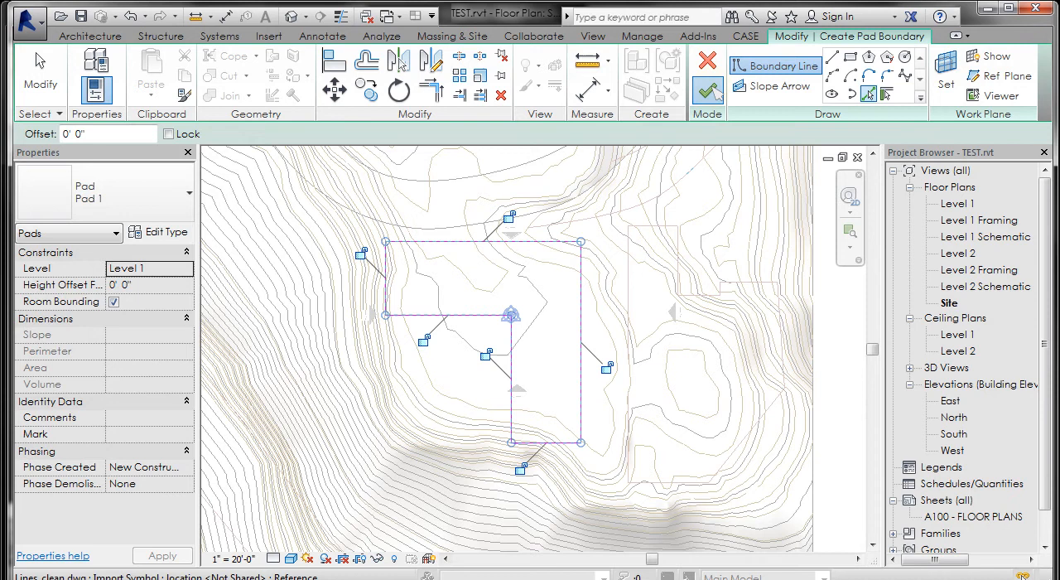
click(706, 90)
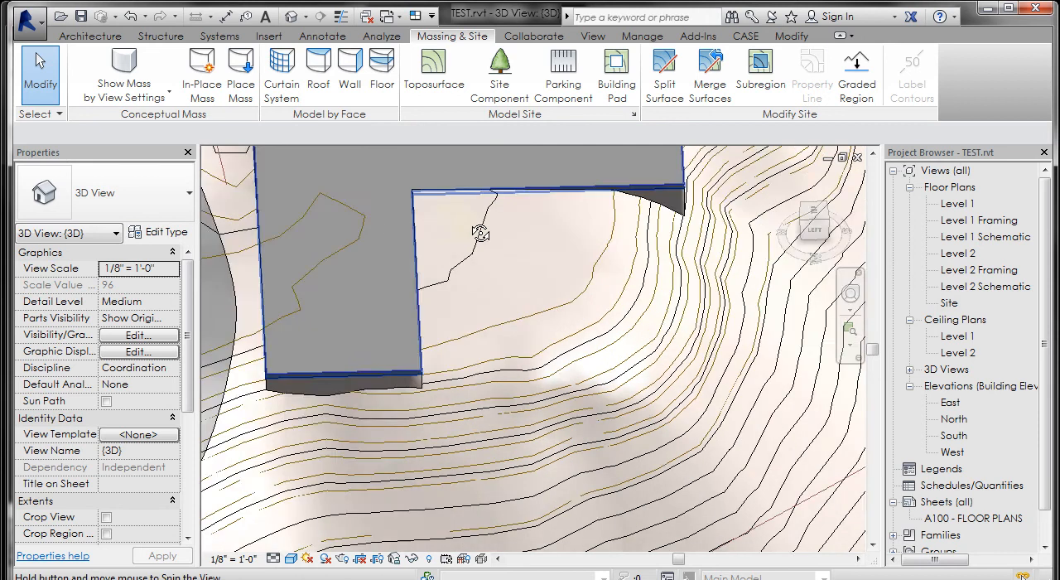
- Orbit around the pad cut into the hillside, then select the roughly 3,728 sq ft pad
drag(480, 232, 524, 228)
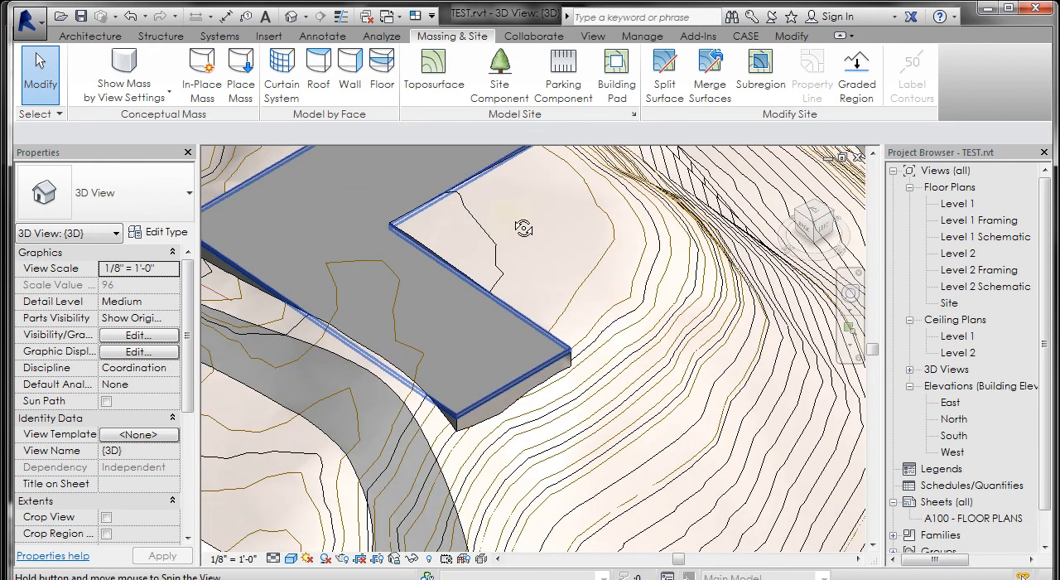
drag(524, 228, 242, 218)
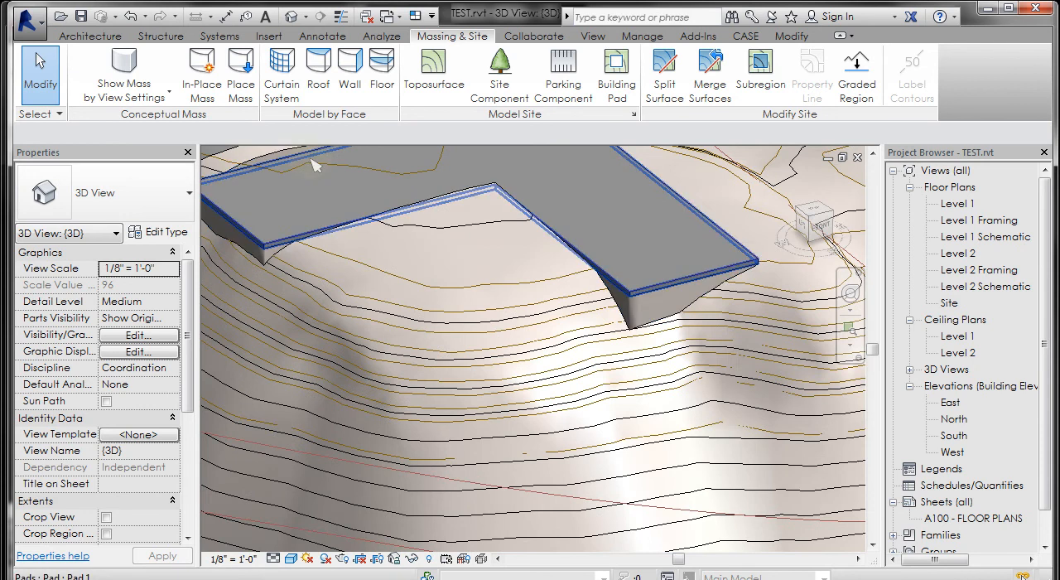
click(620, 182)
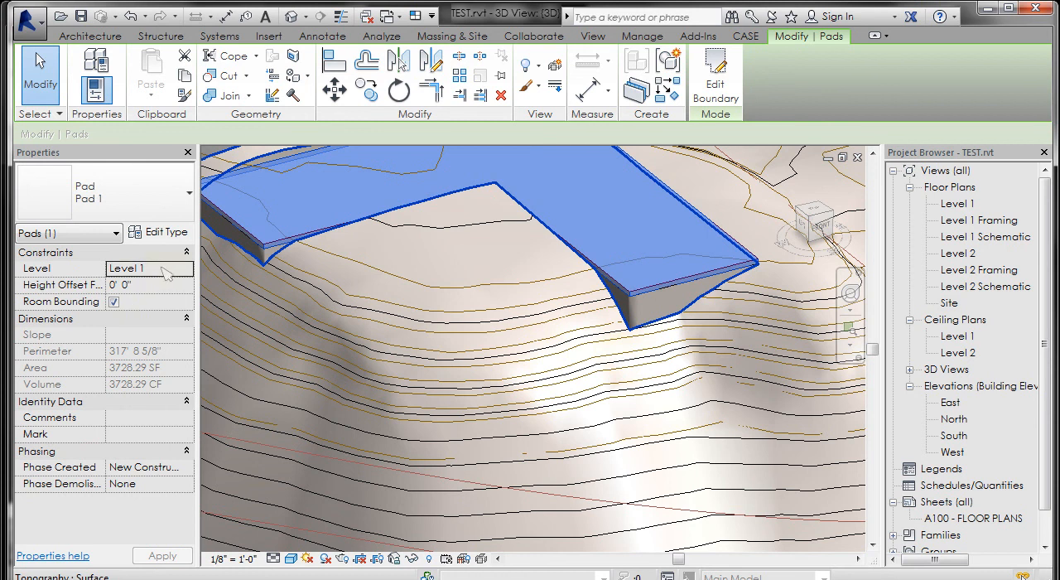
mouse_move(167, 275)
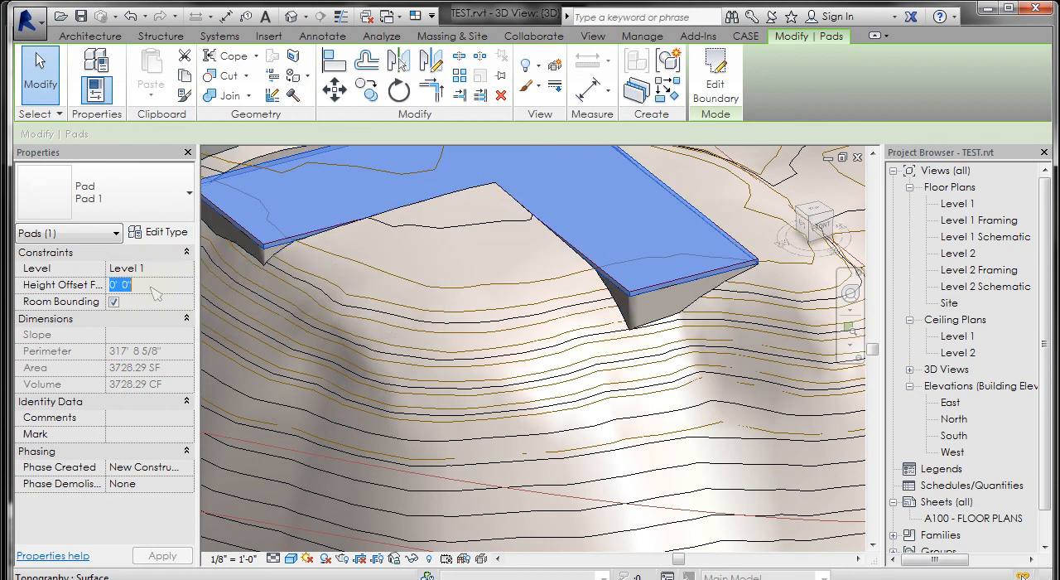
- Try a -10 ft height offset, then set the pad 10' 0" above Level 1 and apply it
text(-10)
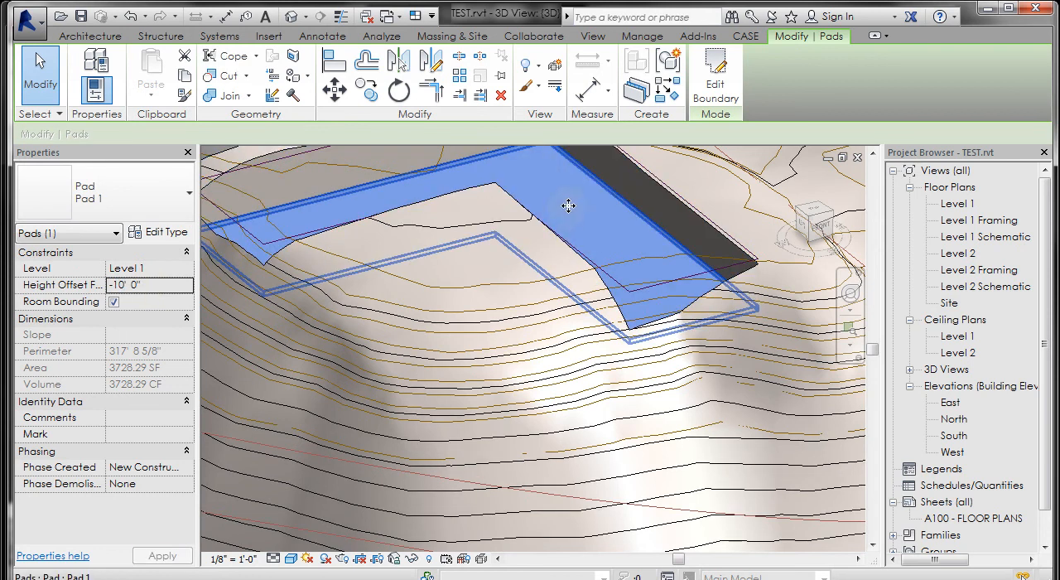
drag(569, 205, 580, 259)
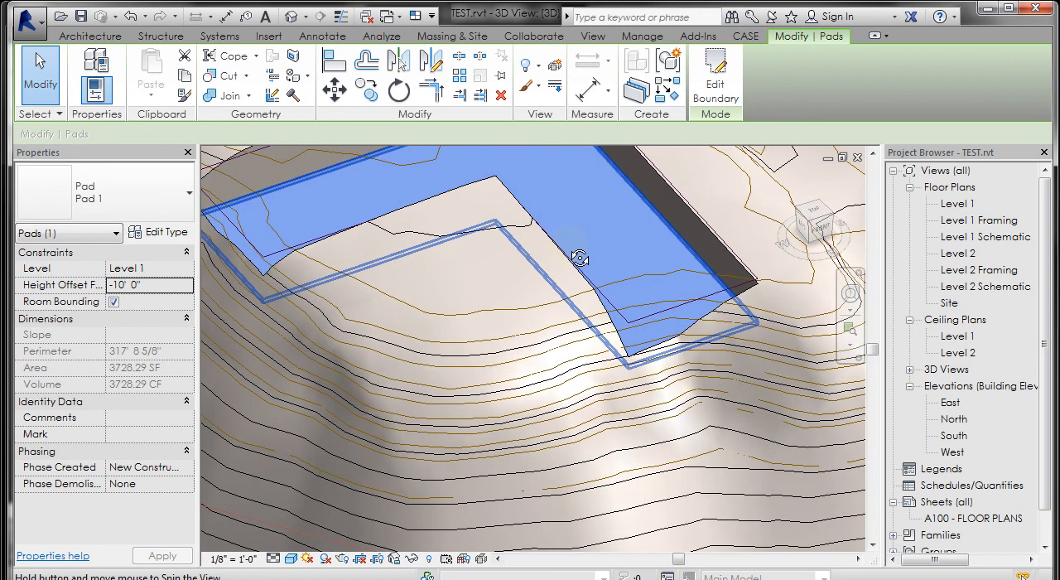
drag(580, 258, 447, 194)
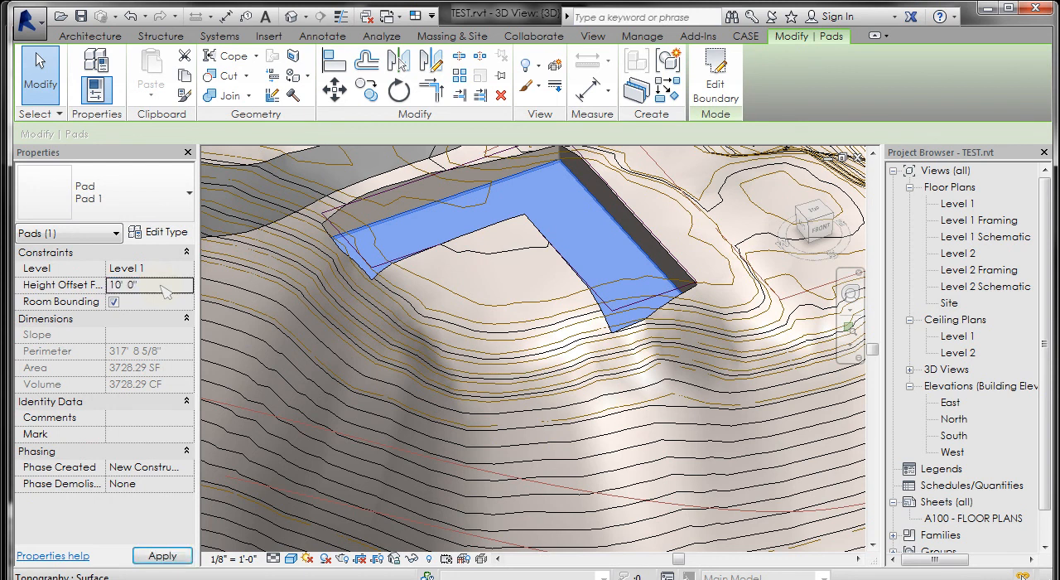
click(162, 555)
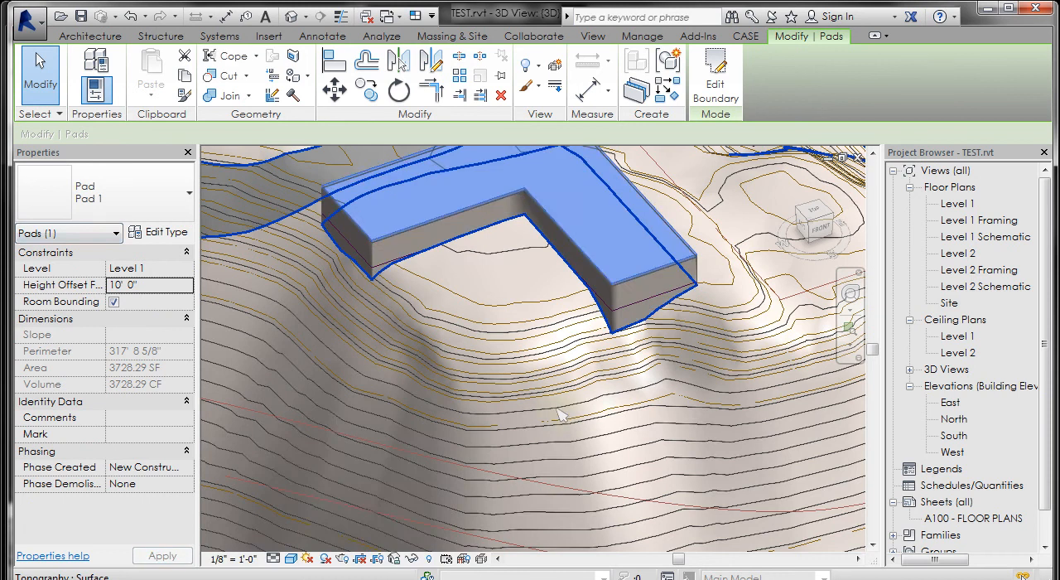
click(453, 36)
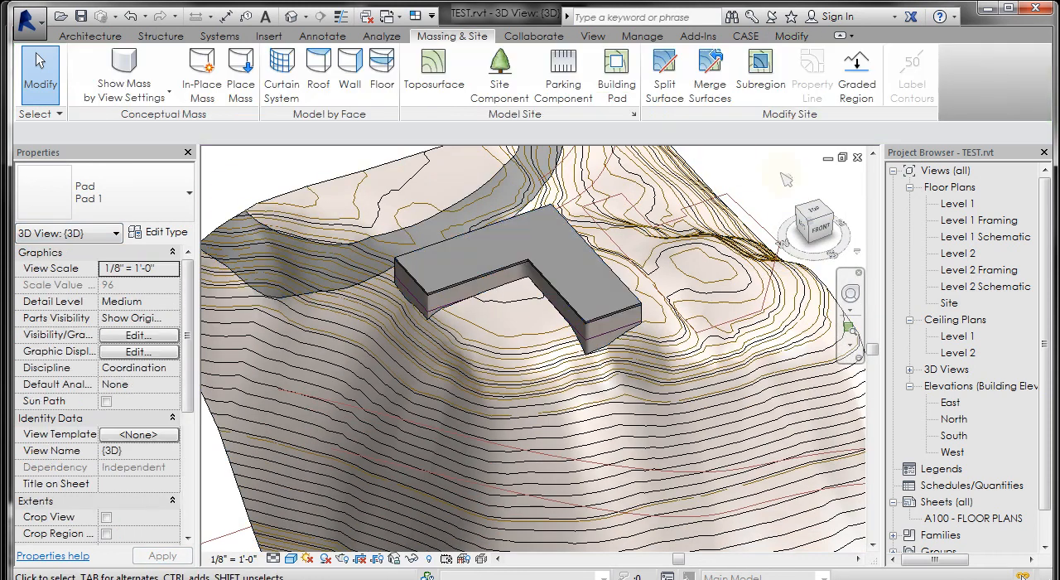
click(530, 235)
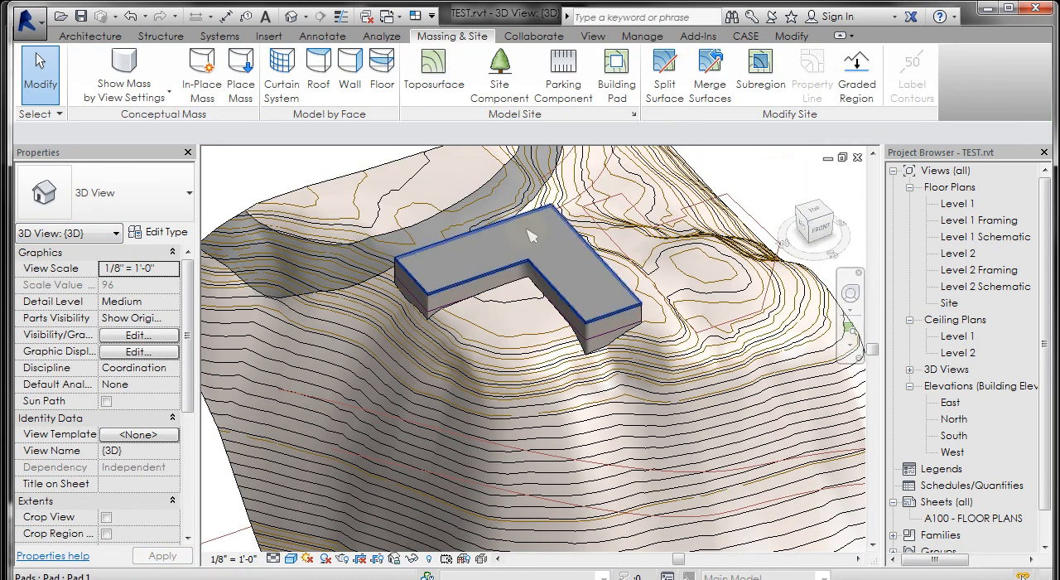
click(530, 236)
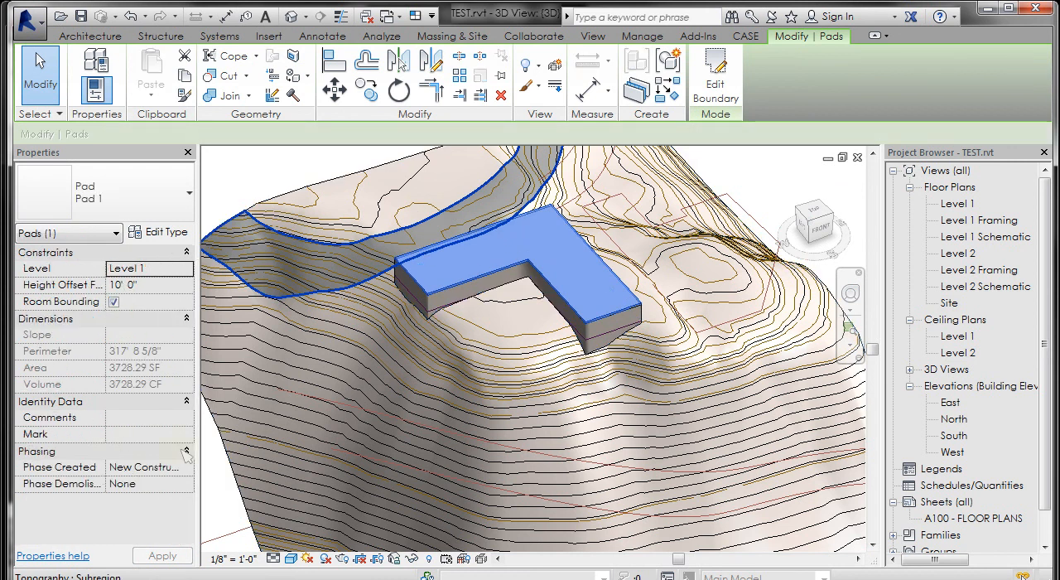
mouse_move(159, 232)
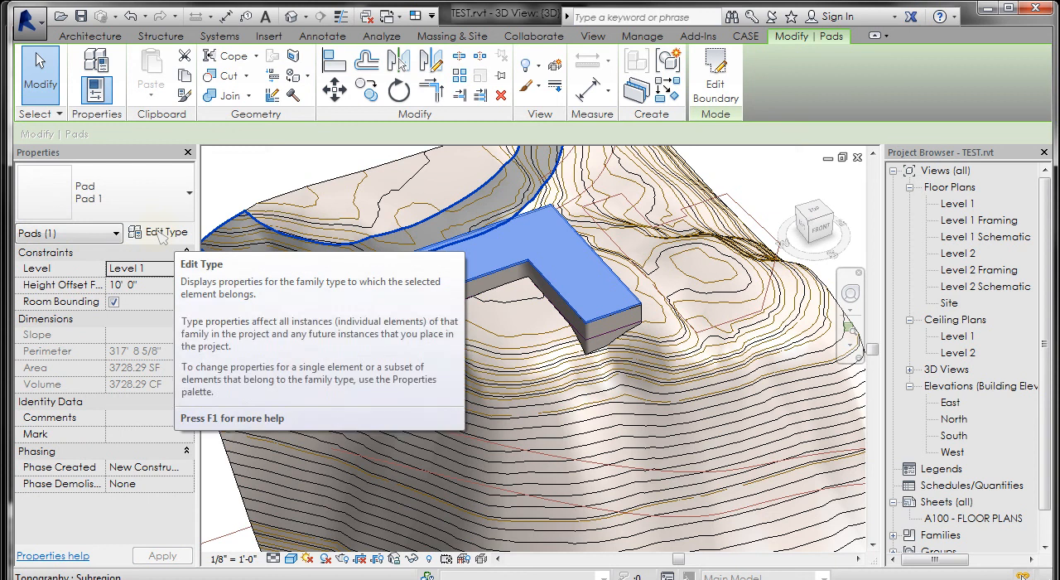
click(165, 232)
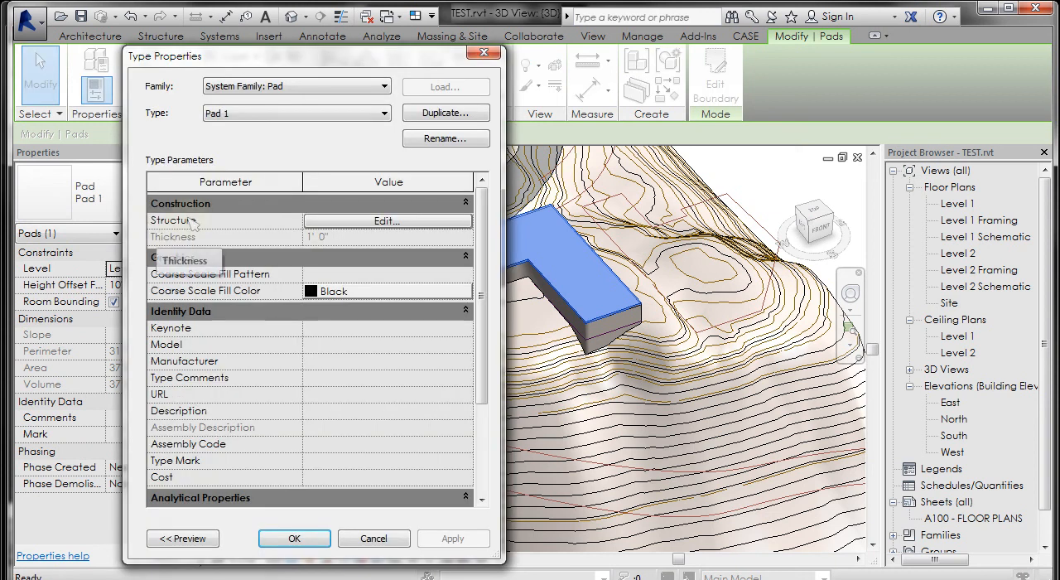
click(387, 220)
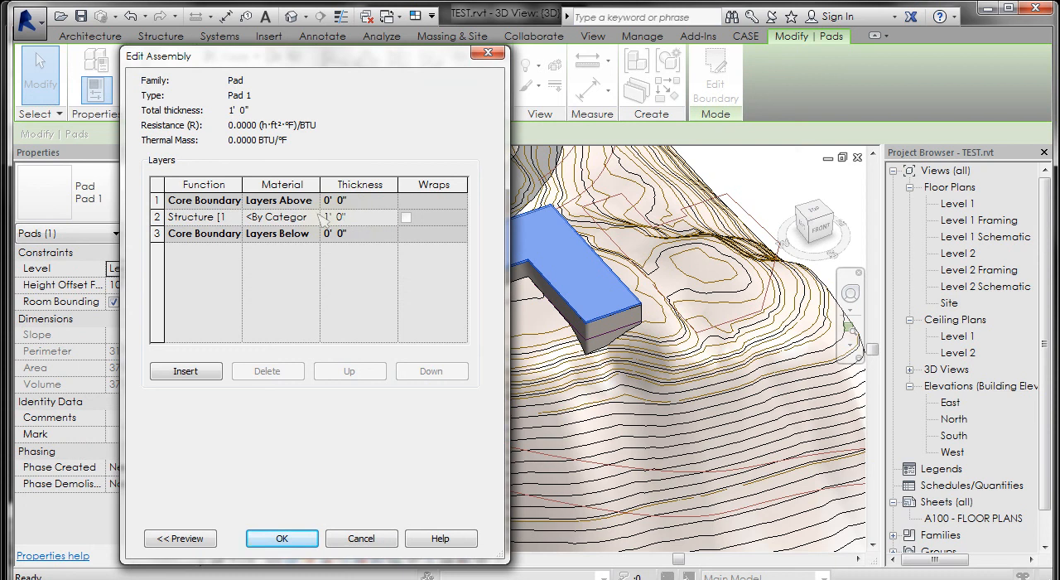
mouse_move(331, 157)
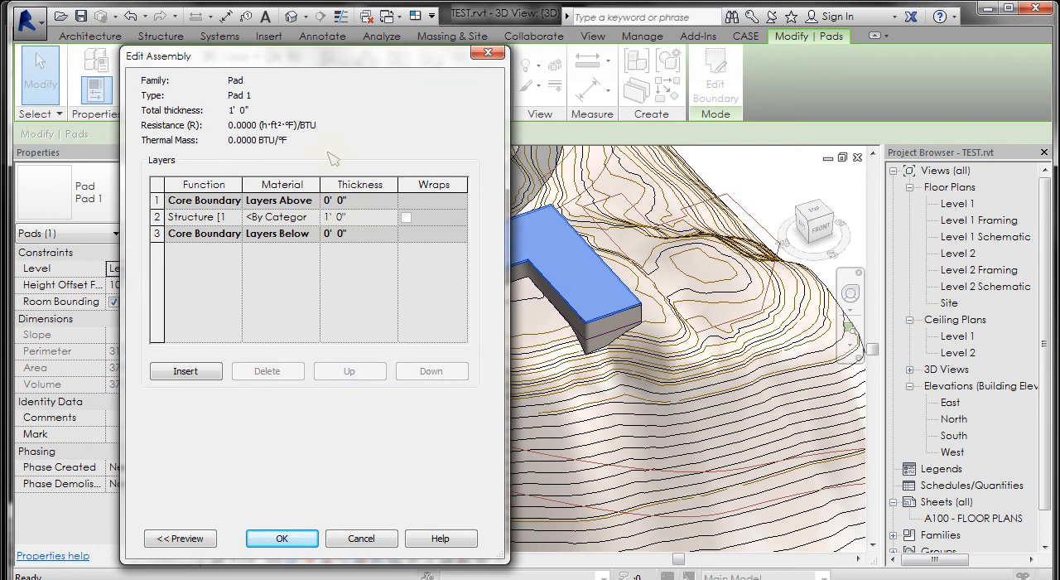
mouse_move(348, 228)
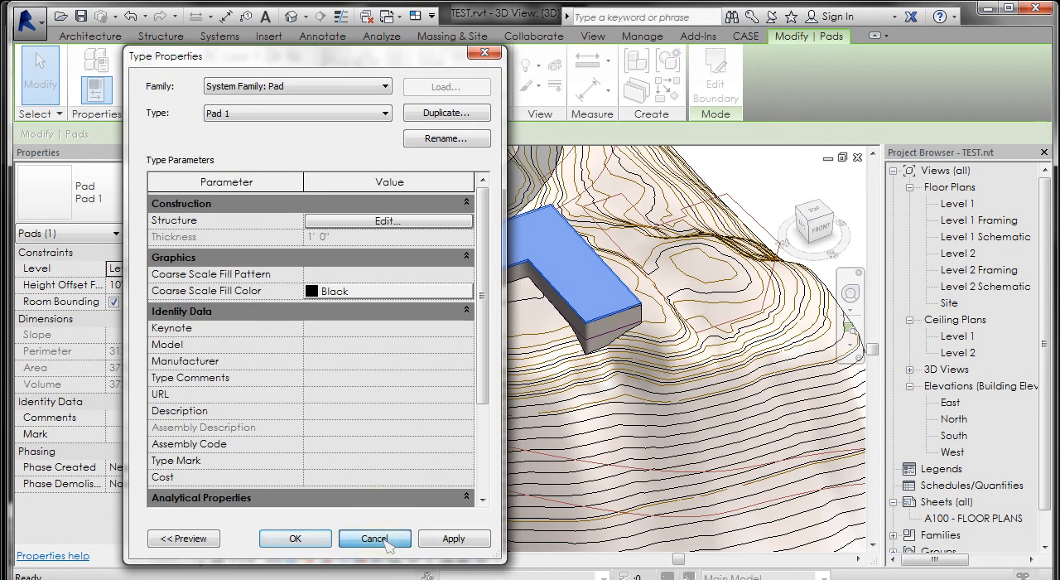
click(375, 539)
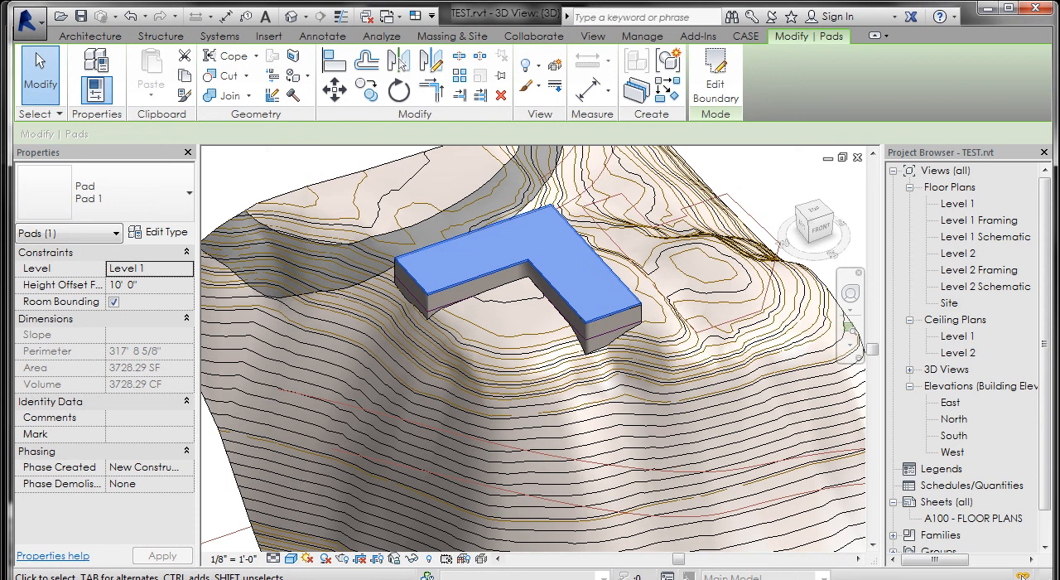
click(451, 36)
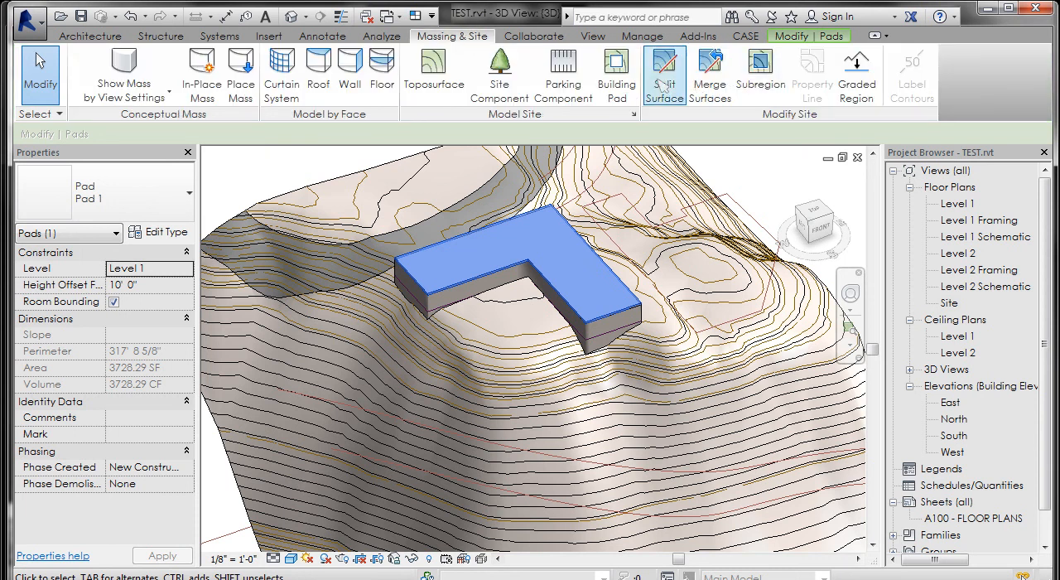
mouse_move(617, 70)
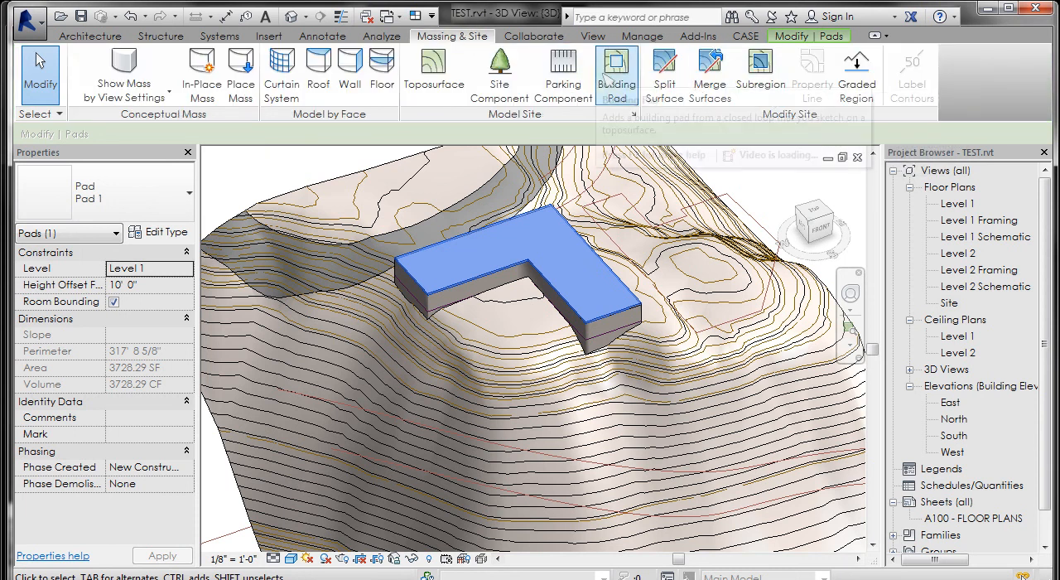